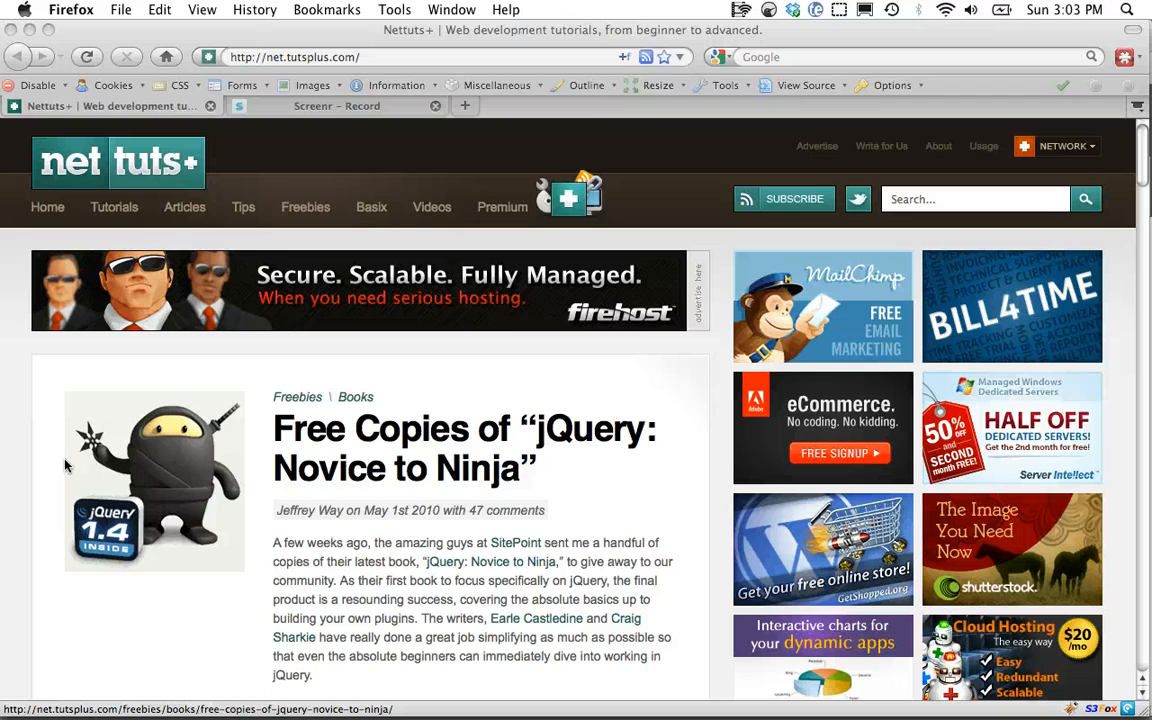
Step: Scroll the Nettuts+ homepage past its Popular Posts this Month section and back
{"action": "scroll", "scroll_direction": "down", "scroll_amount": 3}
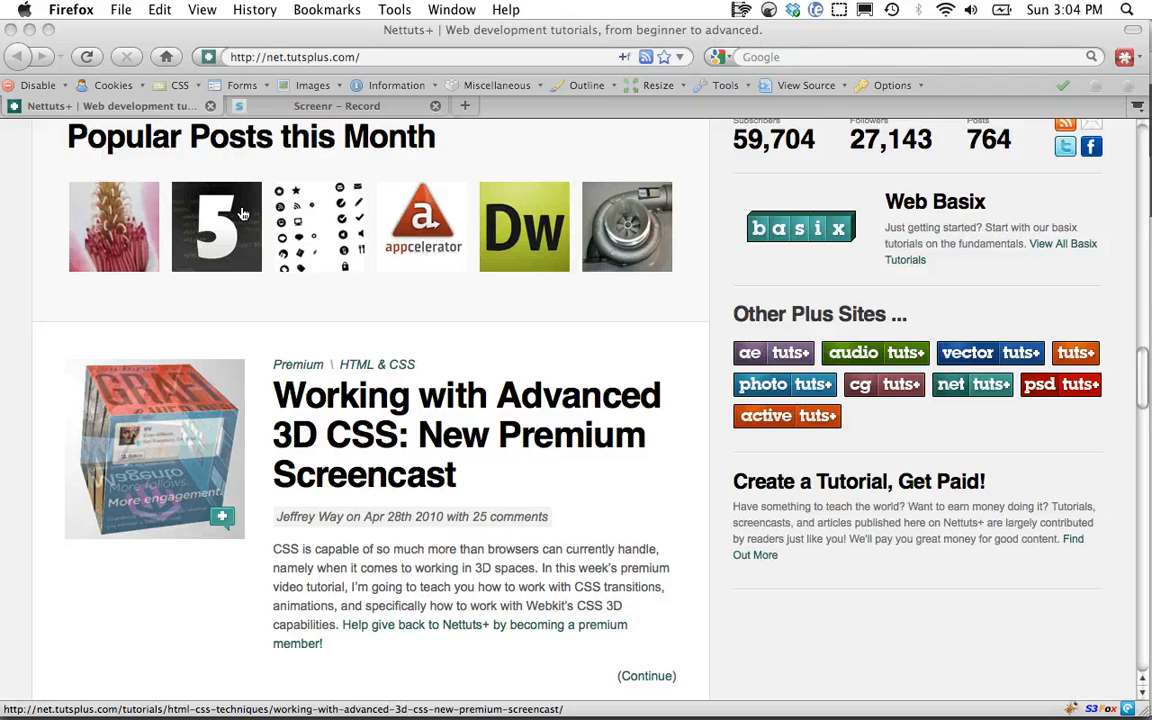
{"action": "scroll", "scroll_direction": "down", "scroll_amount": 3}
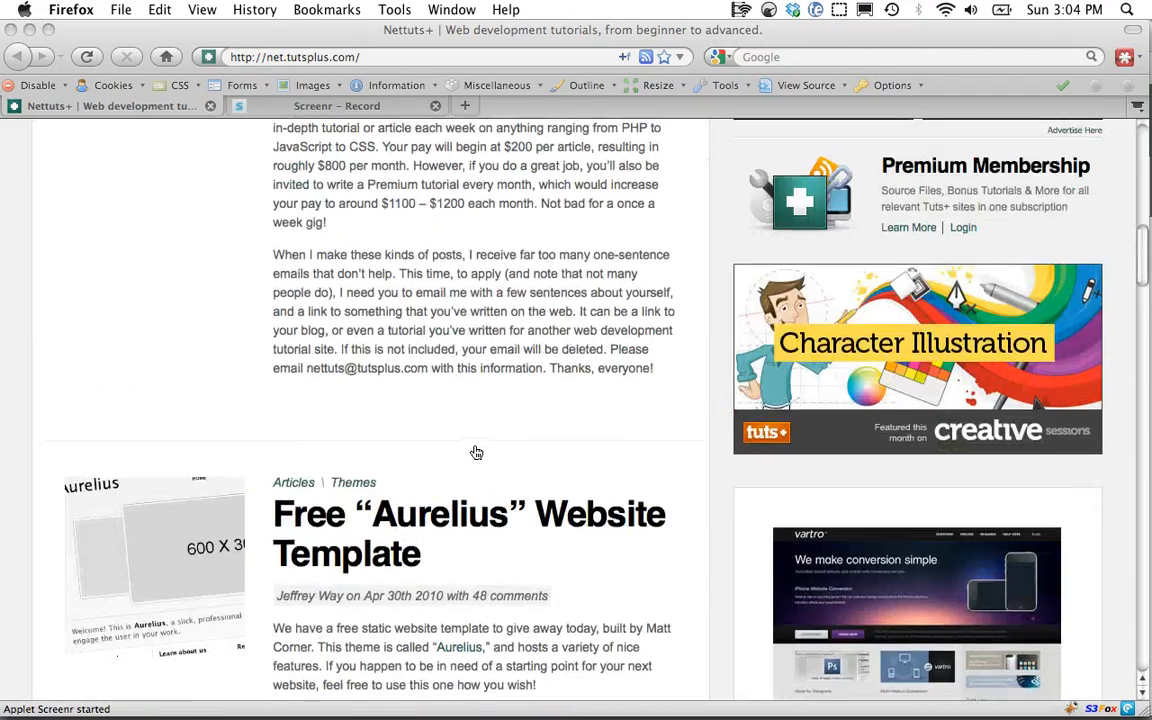
{"action": "scroll", "scroll_direction": "up", "scroll_amount": 3}
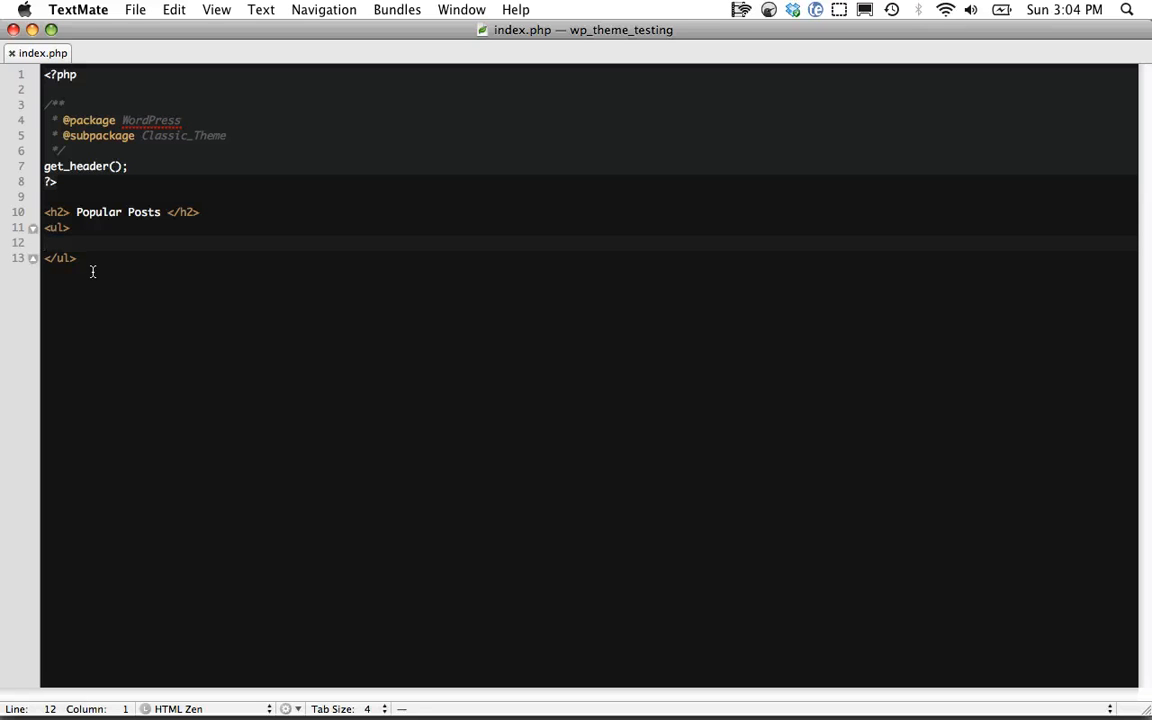
Step: Add a <?php ?> block in the list starting $pop = $wpdb->get_results
{"action": "type", "text": "<l"}
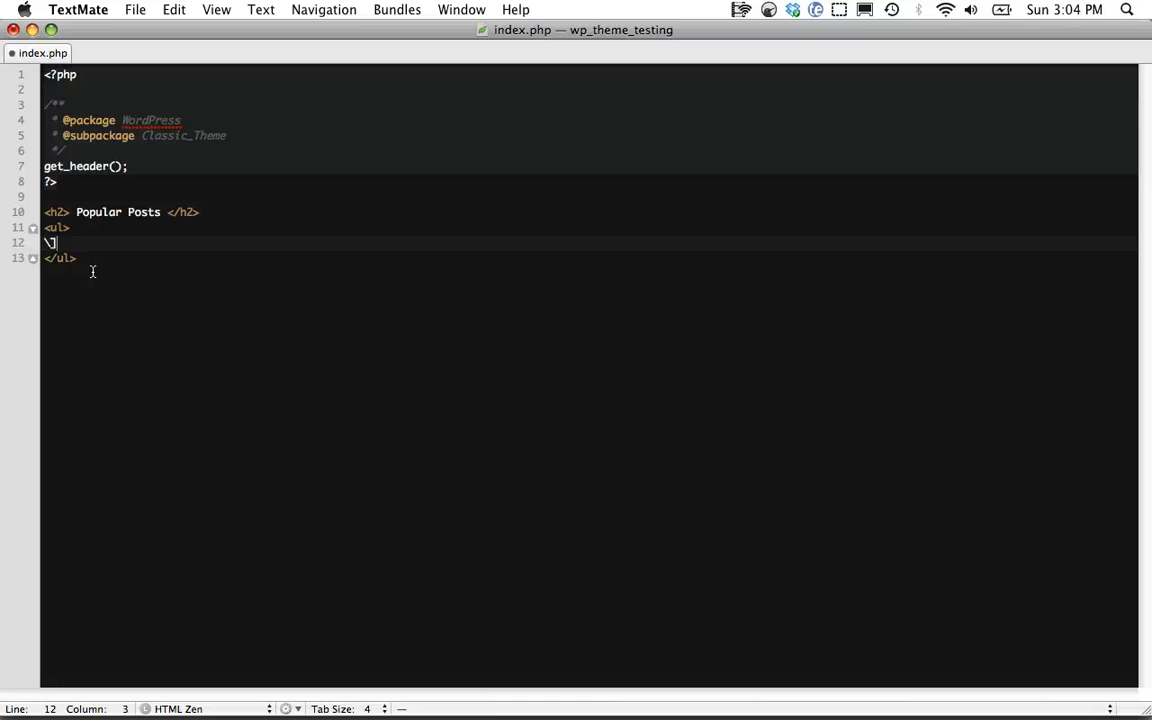
{"action": "type", "text": "<?php ?>"}
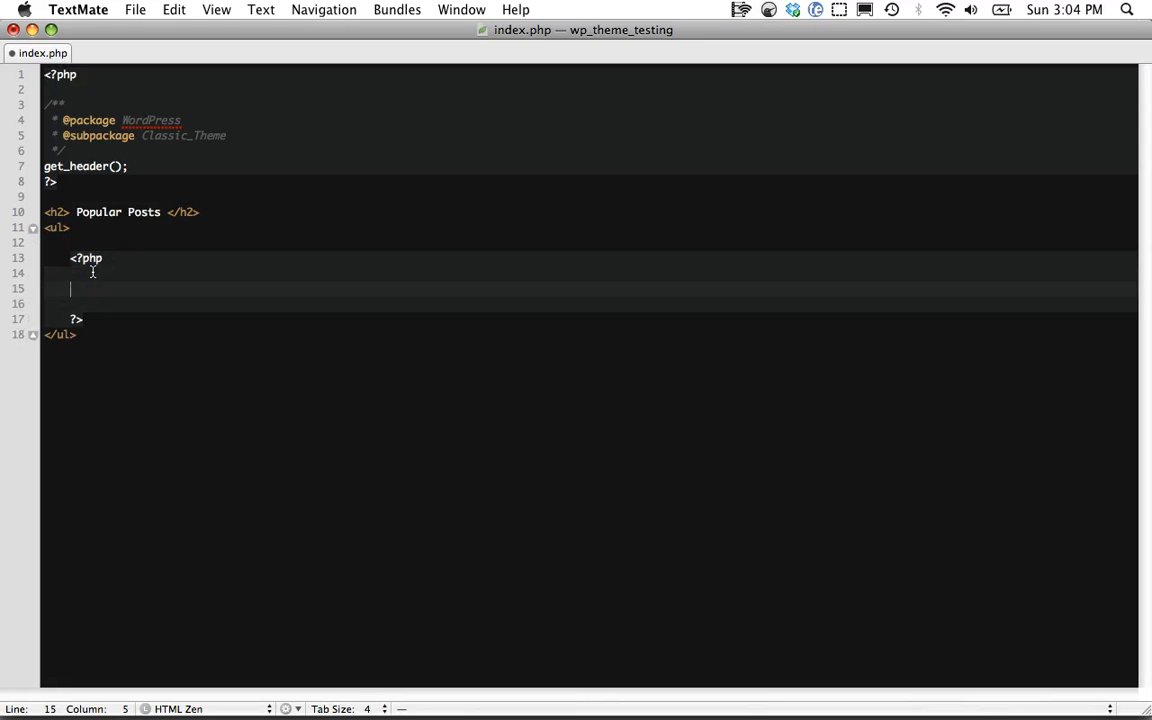
{"action": "type", "text": "$pop ="}
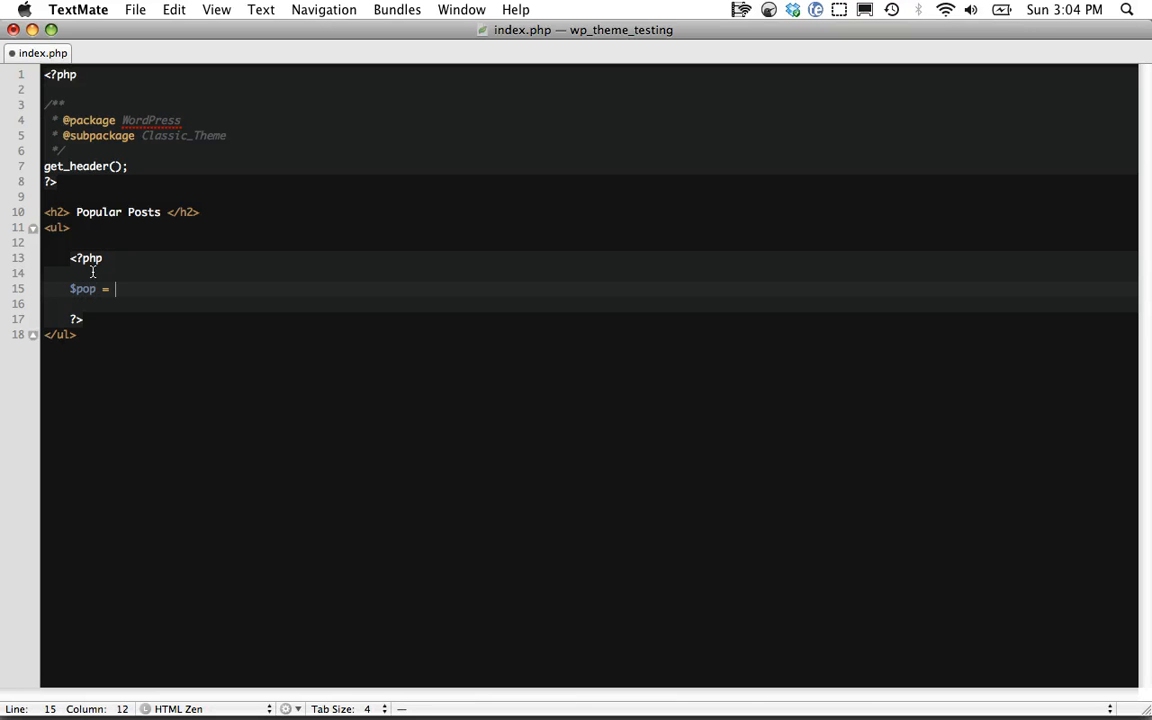
{"action": "type", "text": "$wpdb-"}
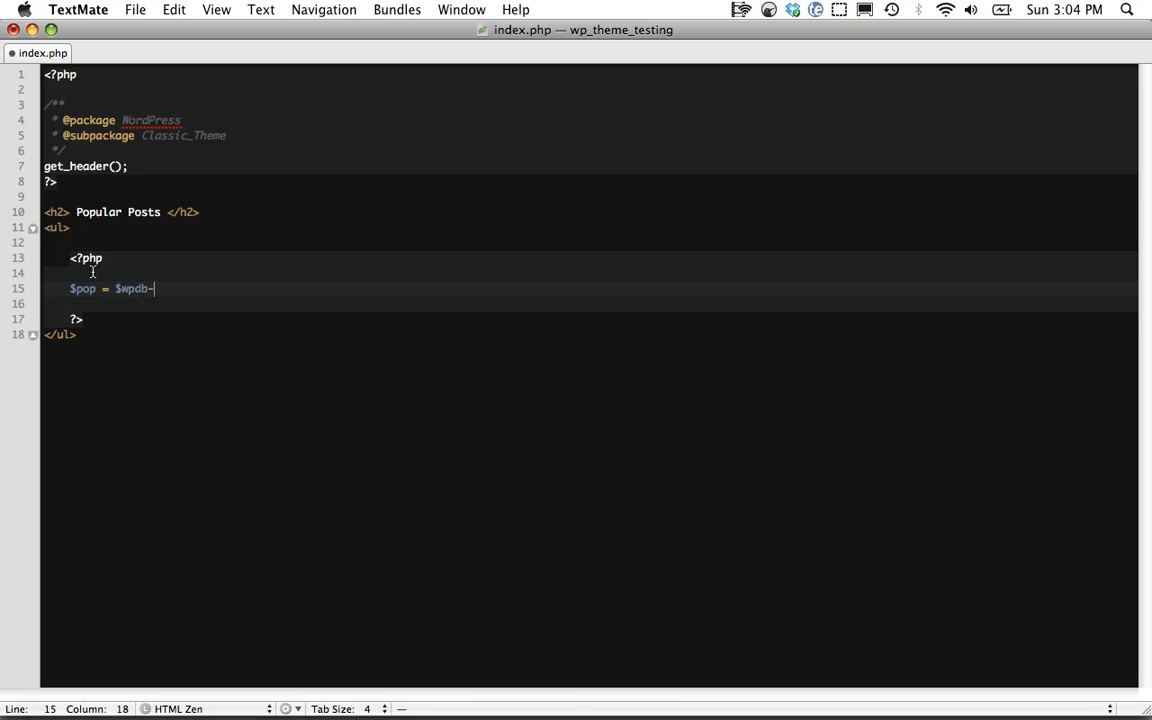
{"action": "type", "text": ">get_results"}
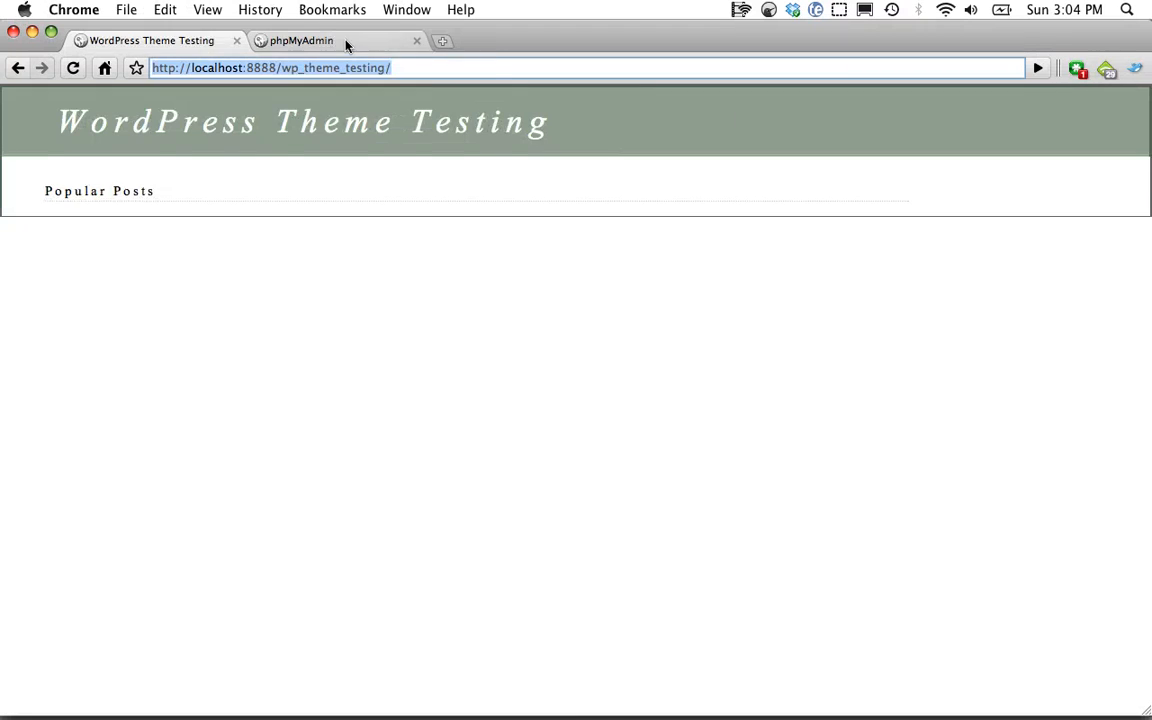
Step: Browse the wp_posts table columns in phpMyAdmin, scrolling right to see them
{"action": "left_click", "coordinate": [300, 40]}
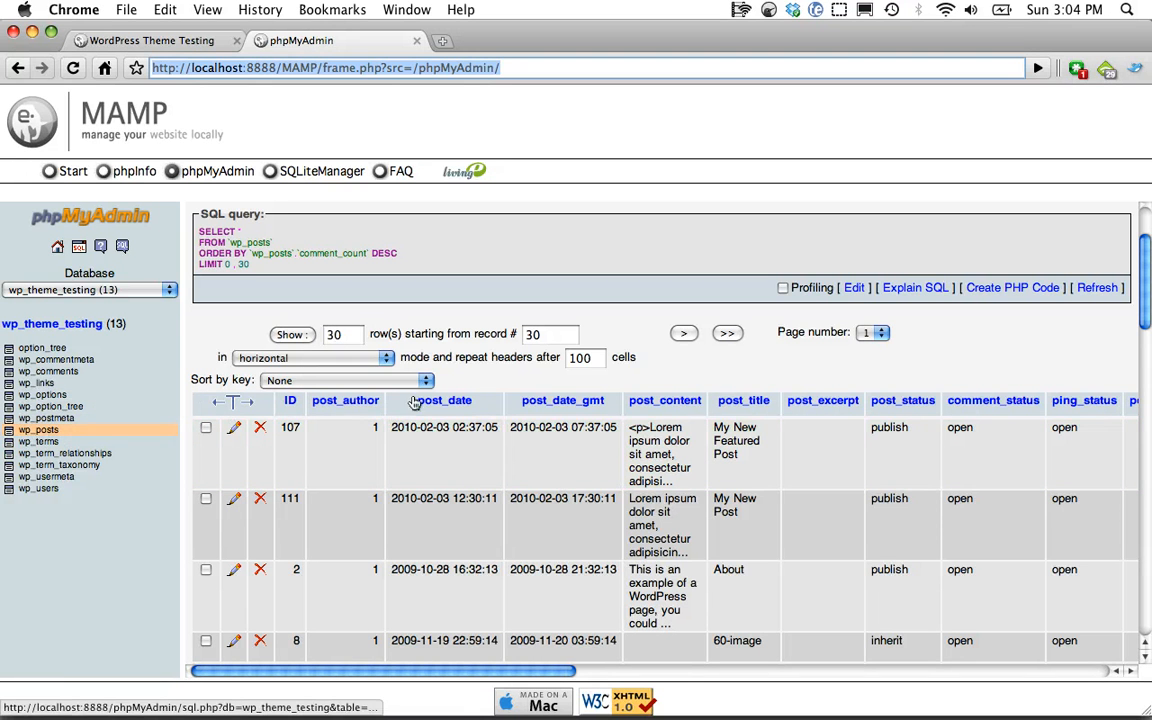
{"action": "mouse_move", "coordinate": [743, 400]}
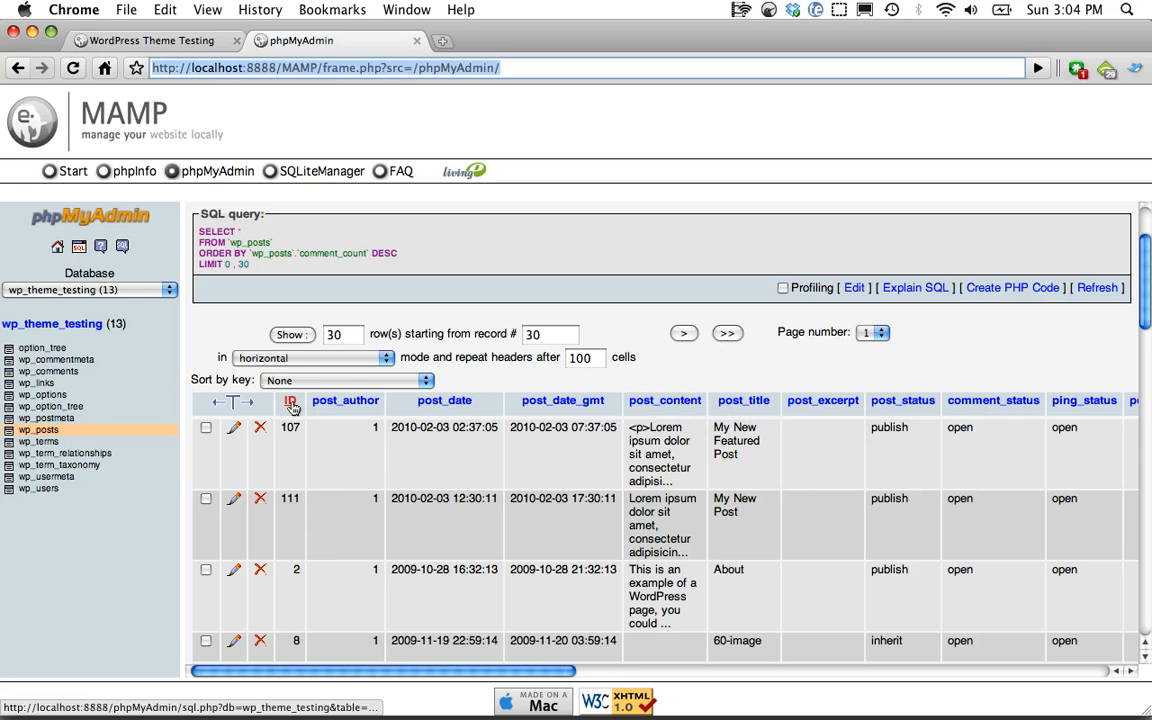
{"action": "scroll", "scroll_direction": "right", "scroll_amount": 3}
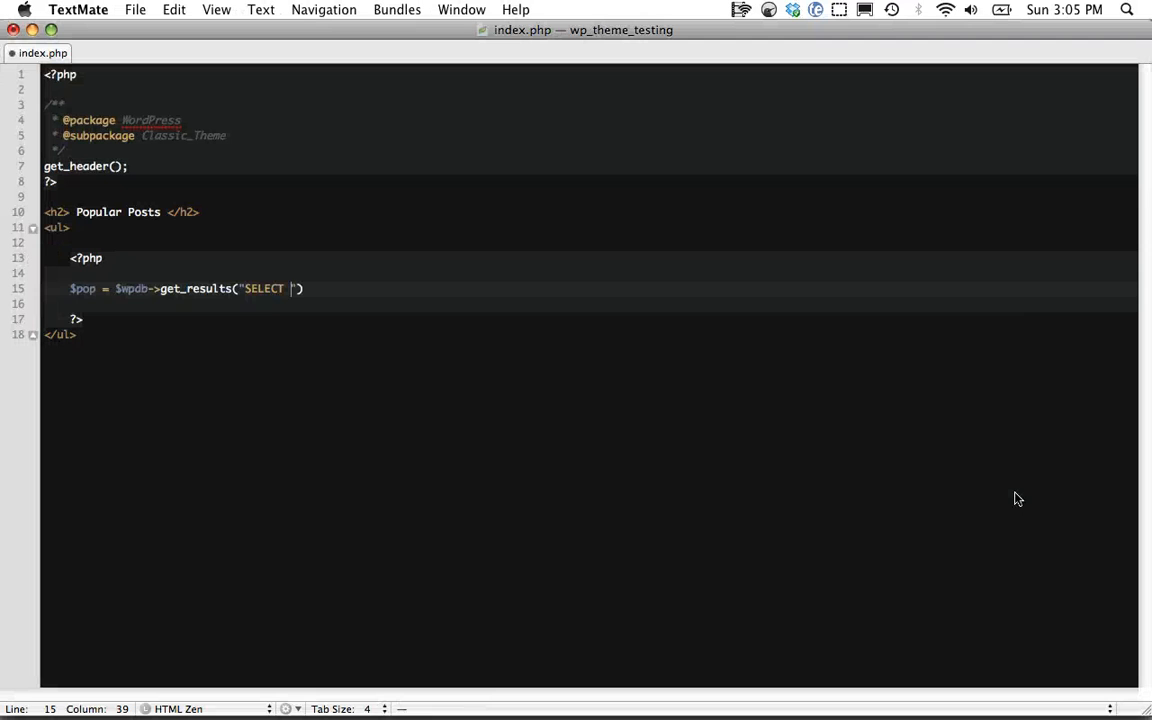
Step: Write the SELECT of id, post_title, comment_count FROM {$wpdb}->prefix
{"action": "type", "text": "i"}
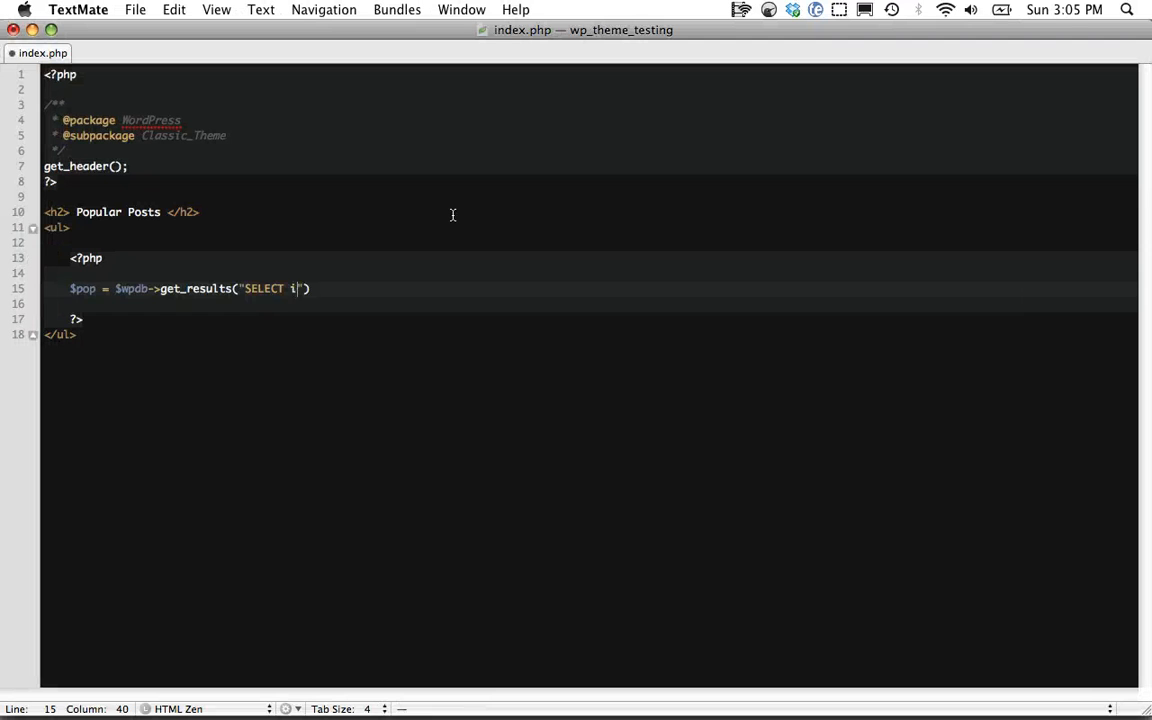
{"action": "type", "text": "d, post_title"}
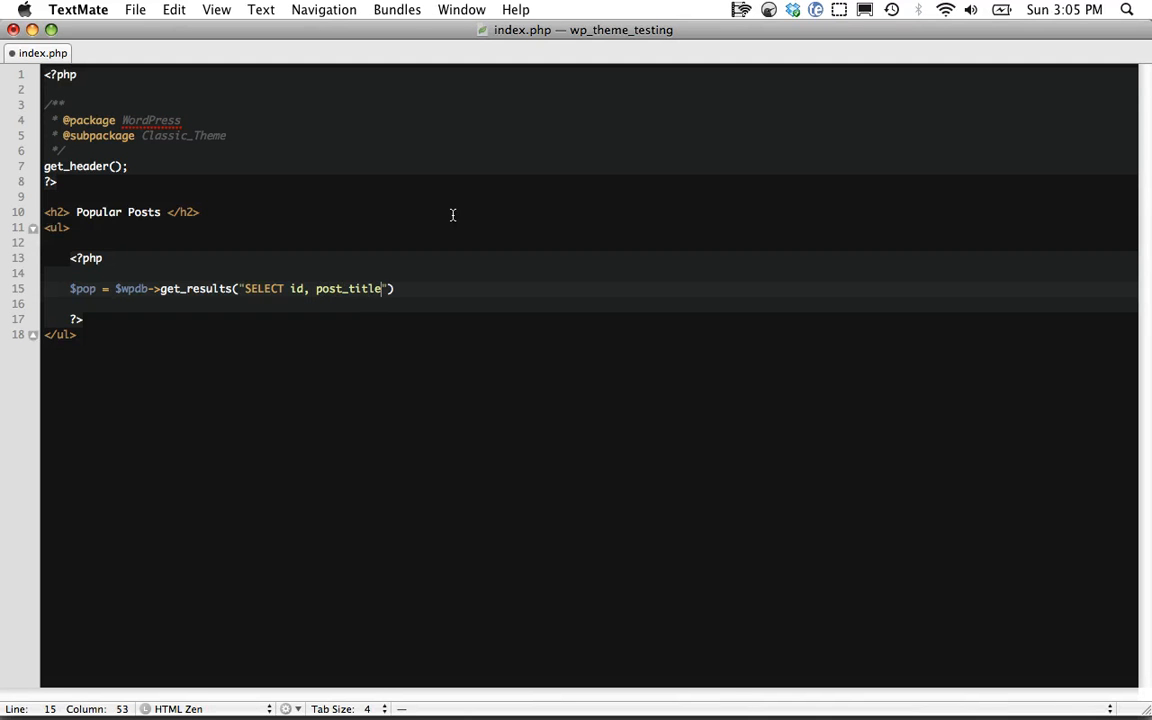
{"action": "type", "text": ", comment_cou"}
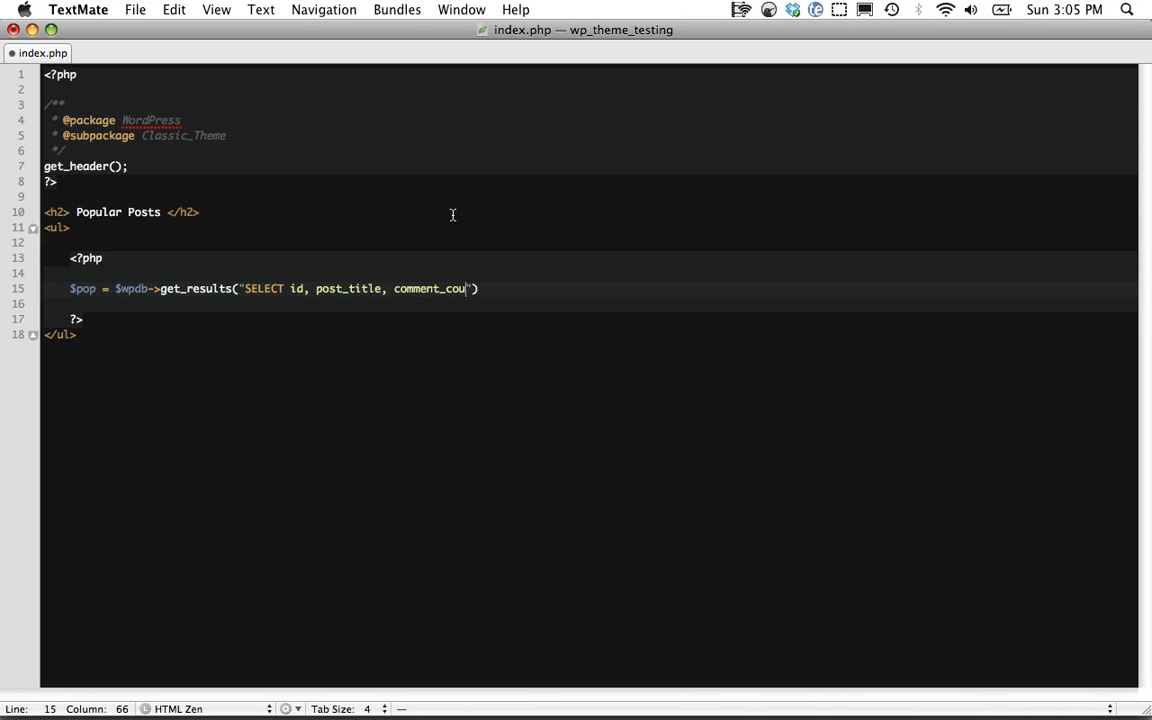
{"action": "type", "text": "nt FROM"}
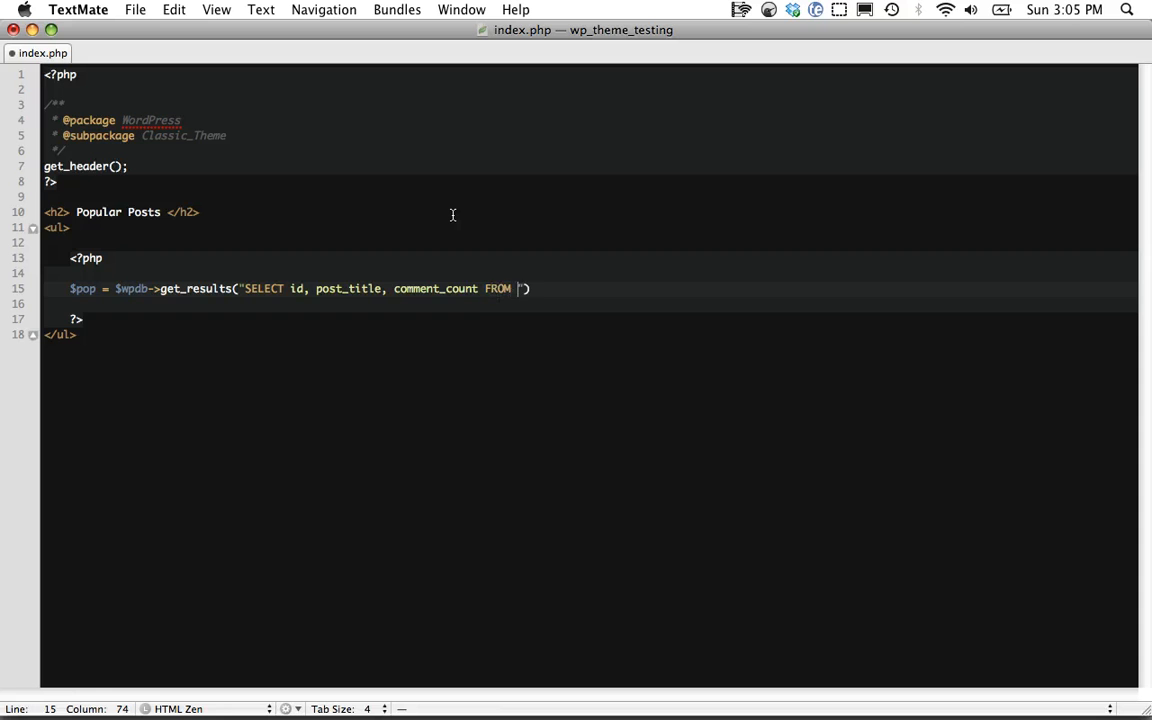
{"action": "type", "text": "{$wpdb}"}
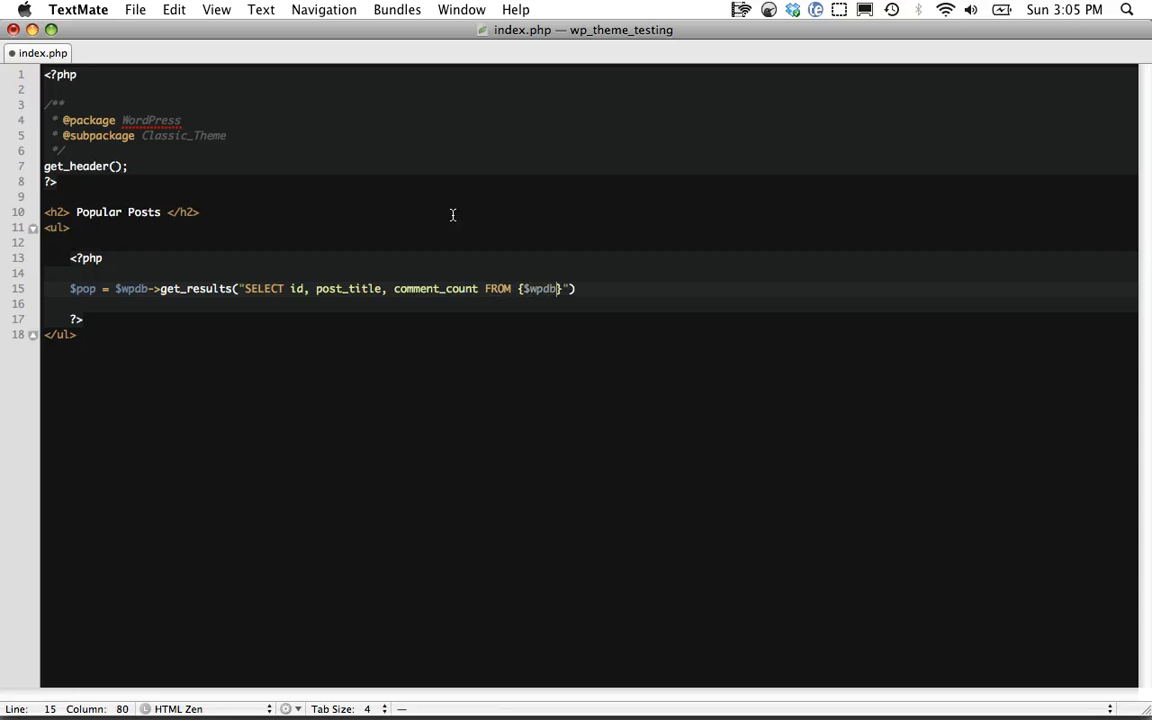
{"action": "type", "text": "->prefix"}
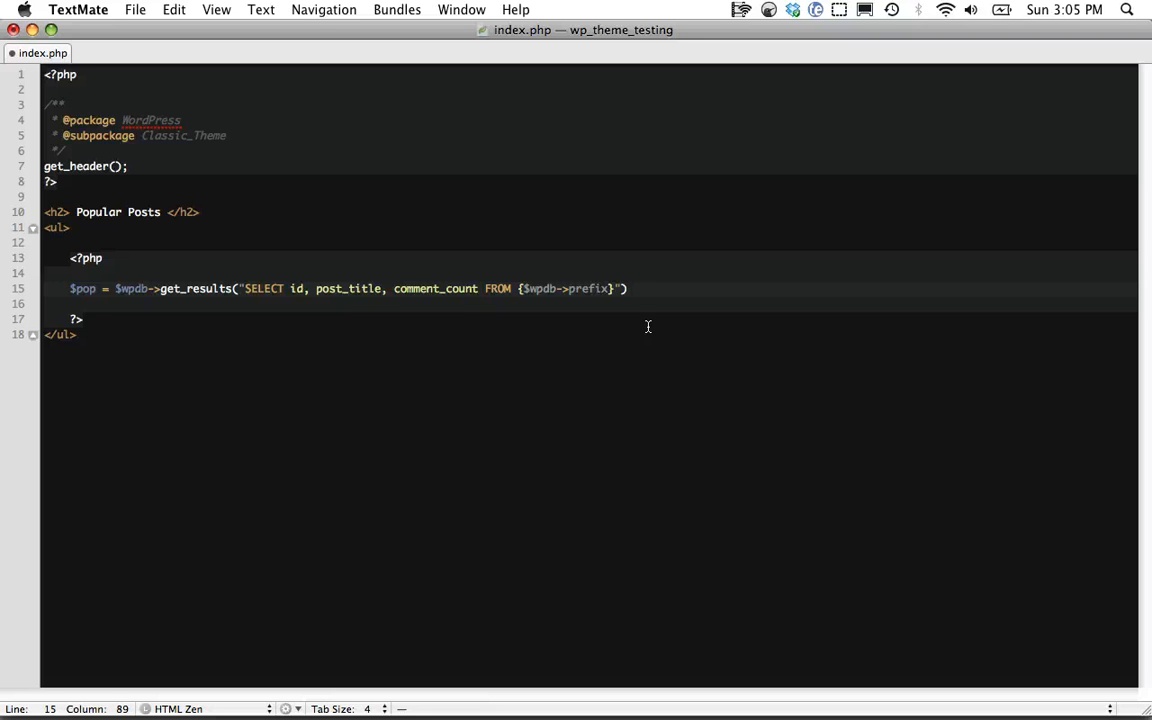
Step: Complete the table as posts and add WHERE post_type='post'
{"action": "type", "text": "posts WE"}
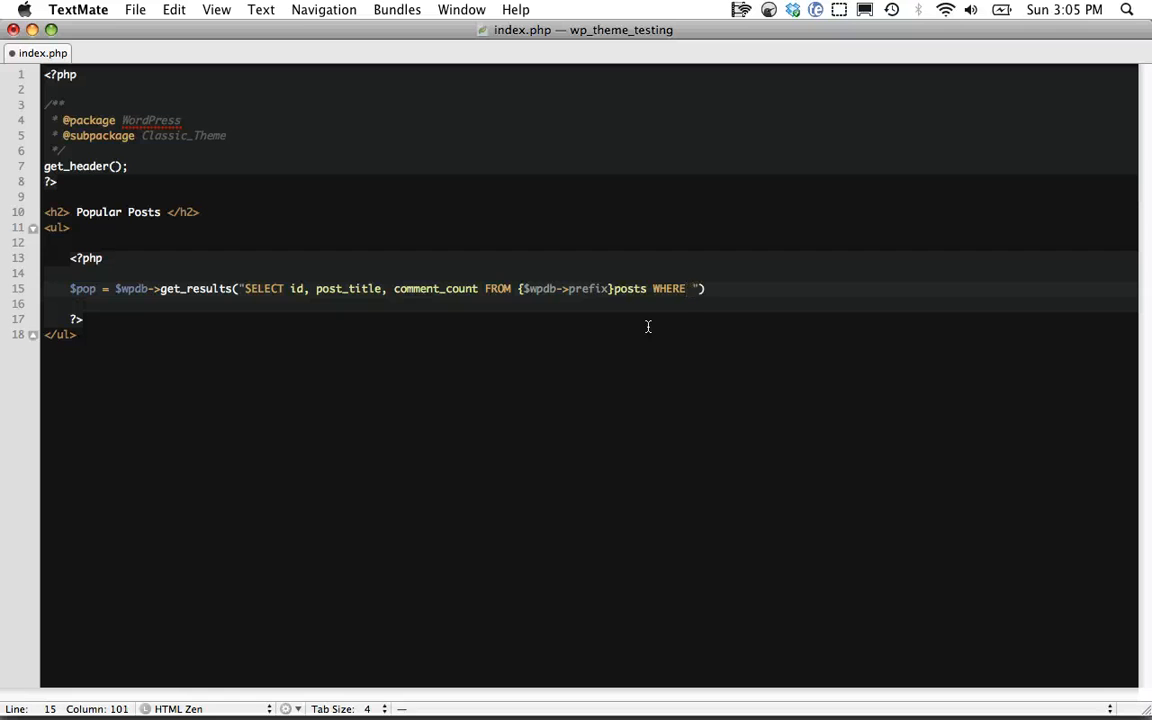
{"action": "type", "text": "post_type="}
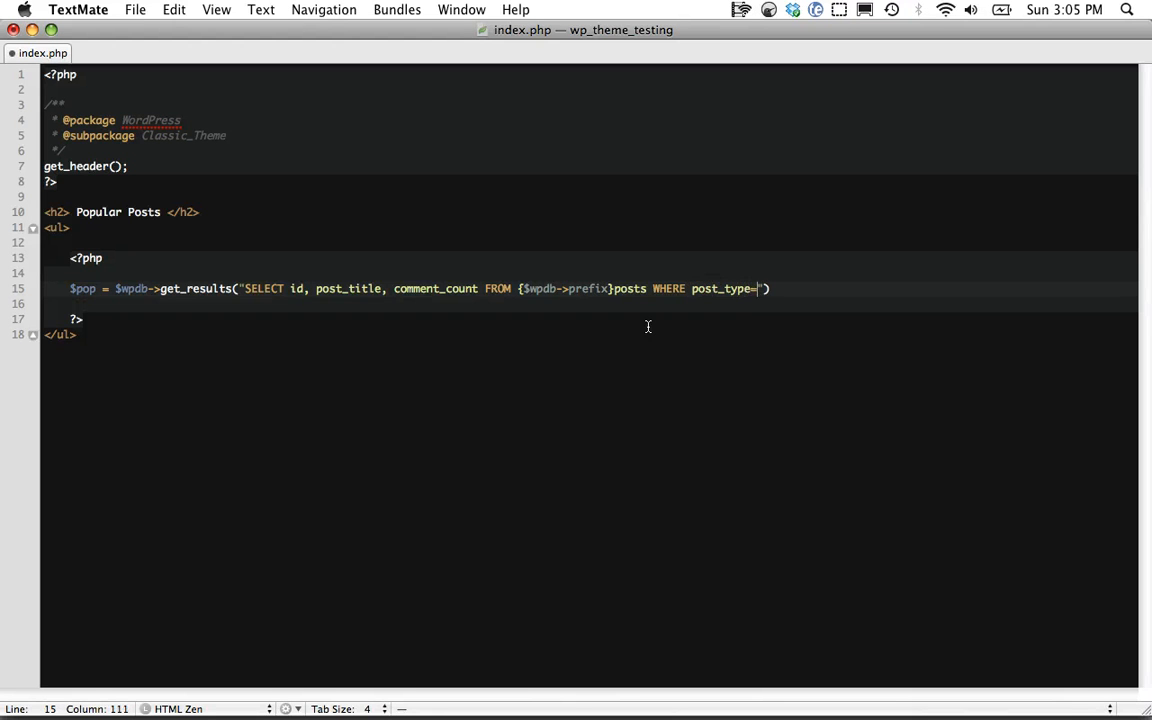
{"action": "type", "text": "'post'"}
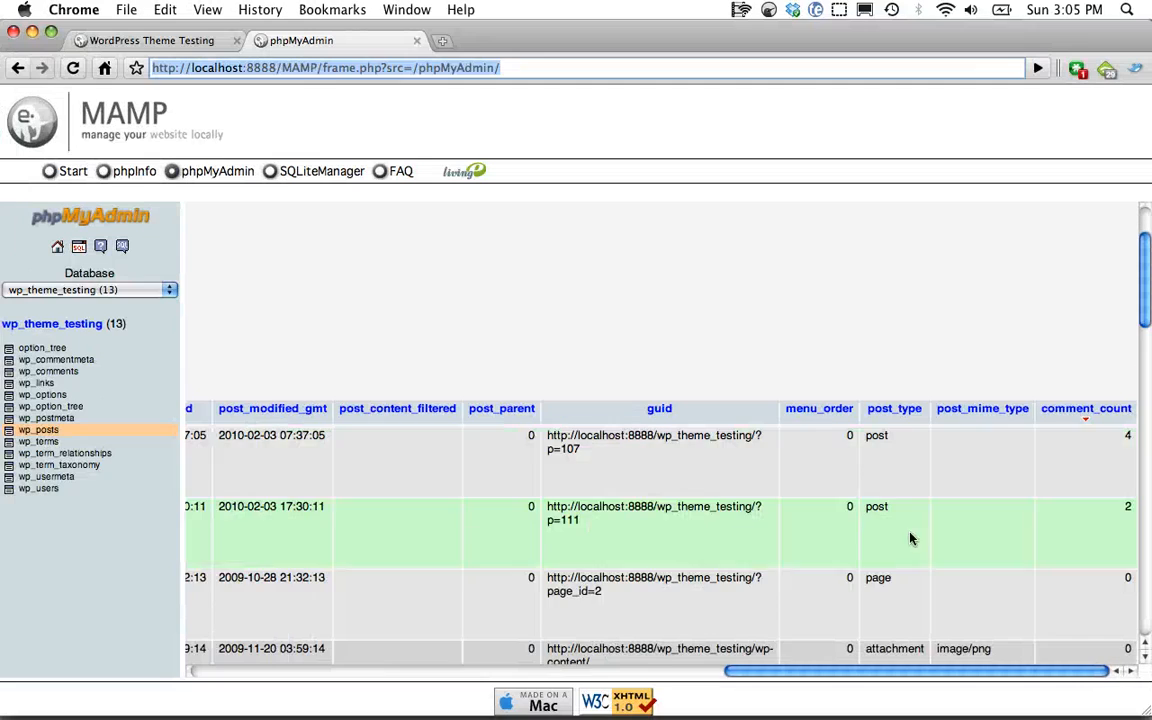
{"action": "scroll", "scroll_direction": "down", "scroll_amount": 3}
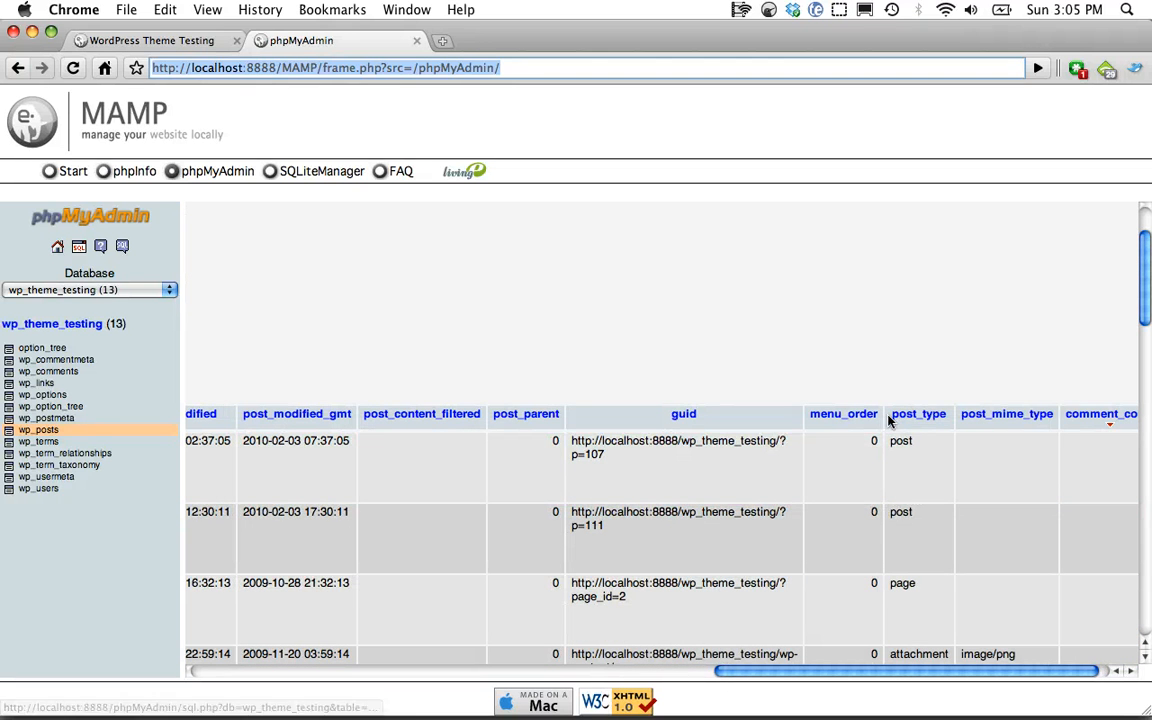
{"action": "left_click", "coordinate": [907, 450]}
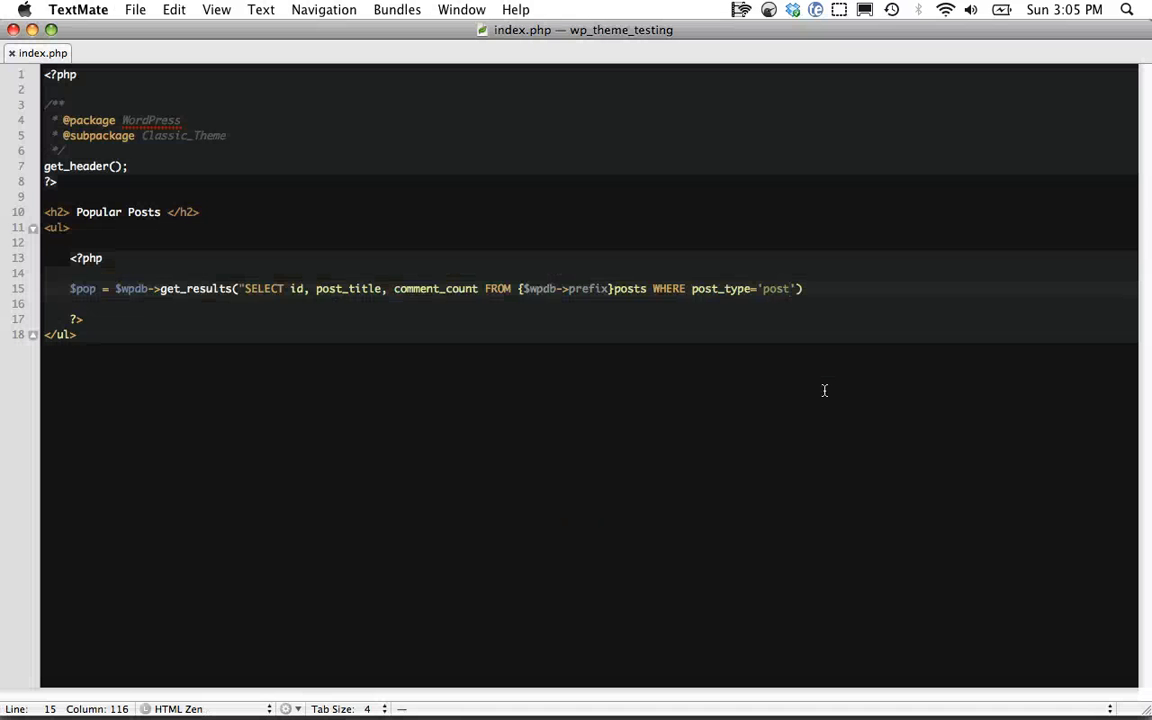
Step: Append ORDER BY comment_count DESC LIMIT 10 to the query
{"action": "type", "text": "ORDER BY comment_c"}
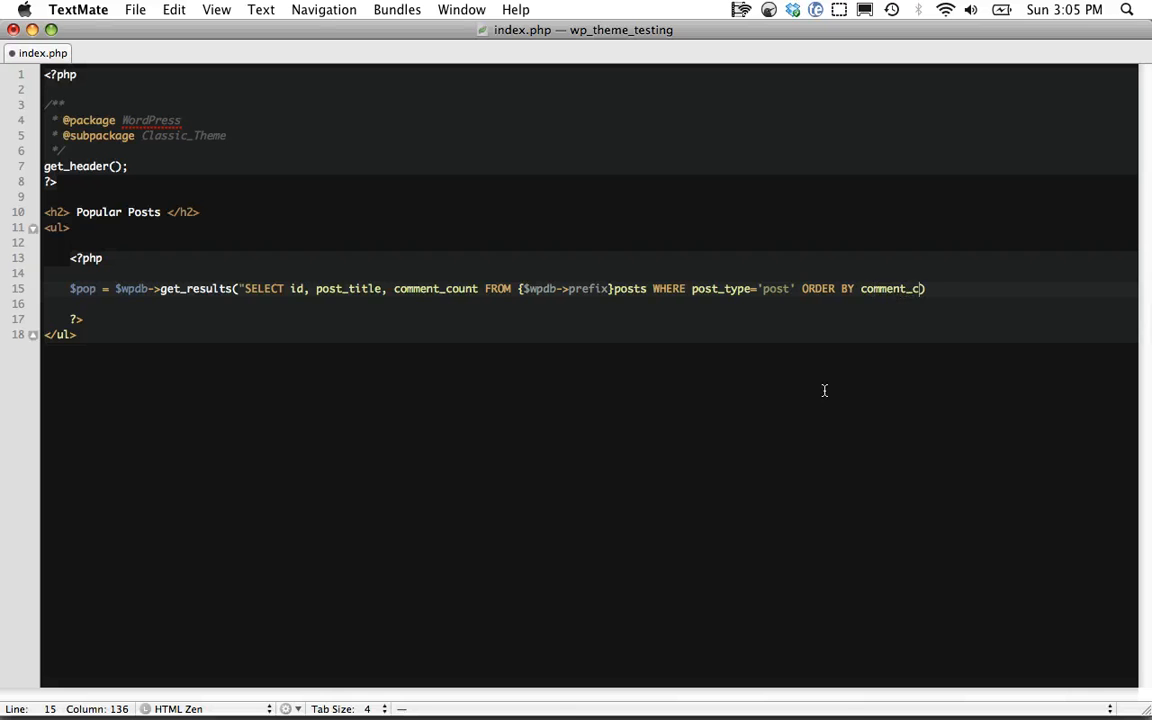
{"action": "type", "text": "ount"}
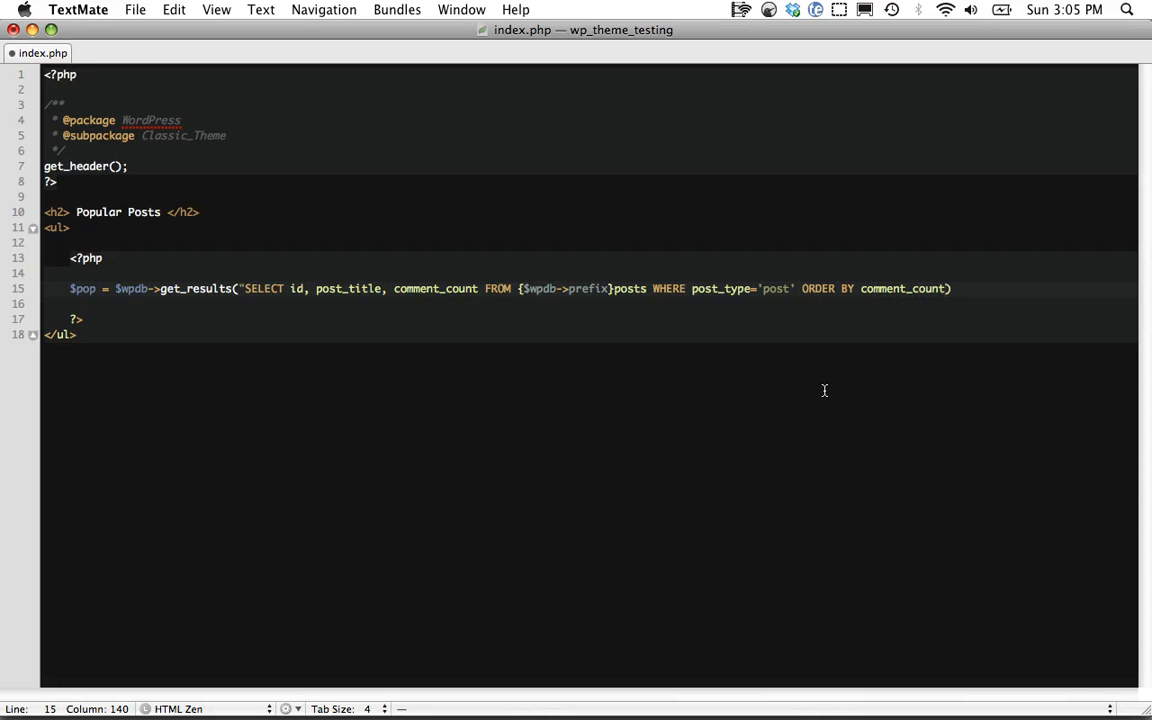
{"action": "type", "text": "DESC \""}
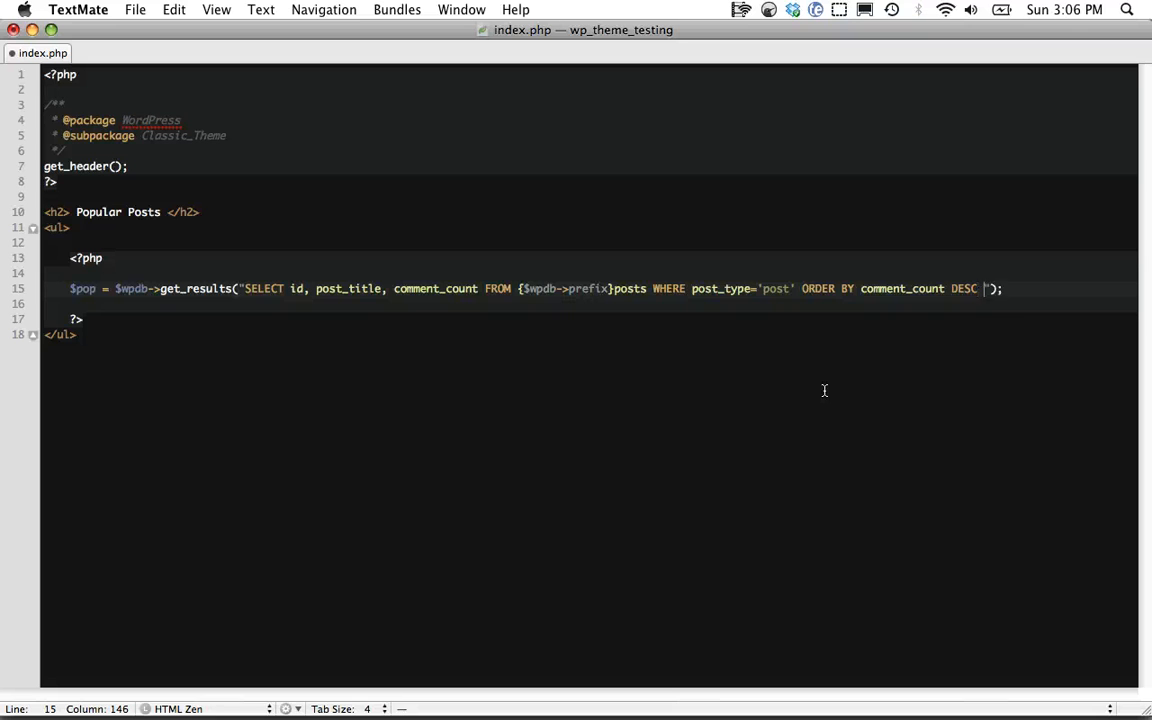
{"action": "type", "text": "LIMIT 10"}
{"action": "type", "text": "foreach($po"}
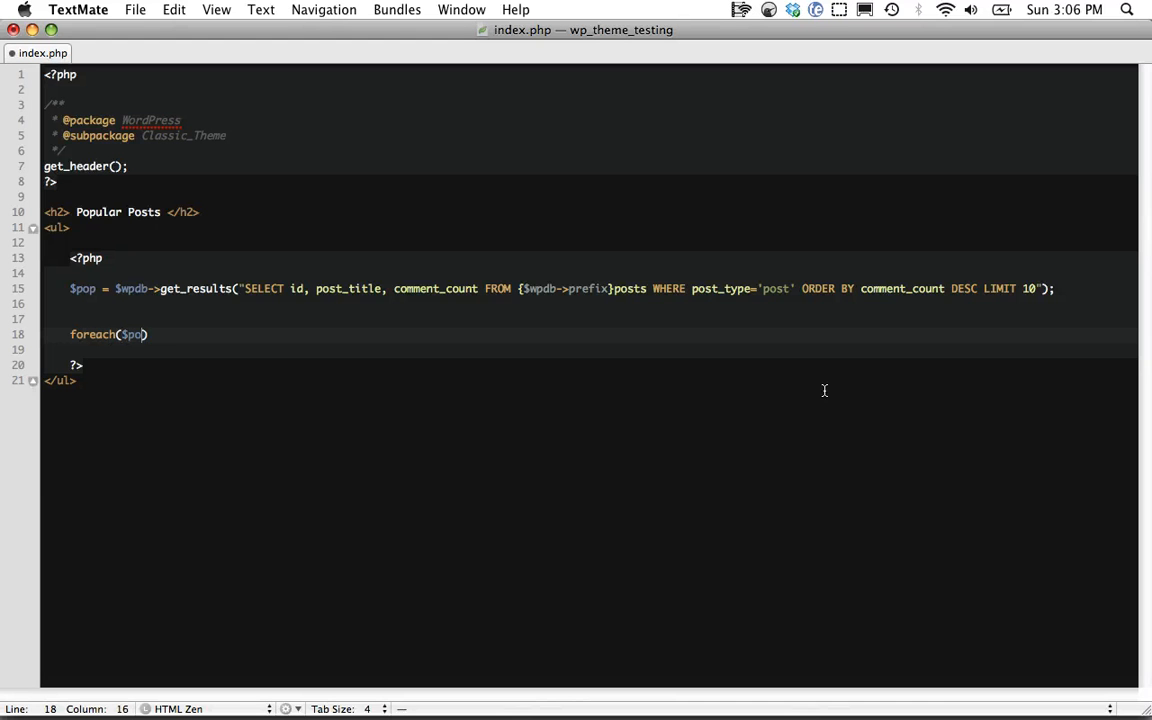
Step: Loop over $pop as $post, echoing $post->post_title inside each list item
{"action": "type", "text": "as $post"}
{"action": "type", "text": "<li> <"}
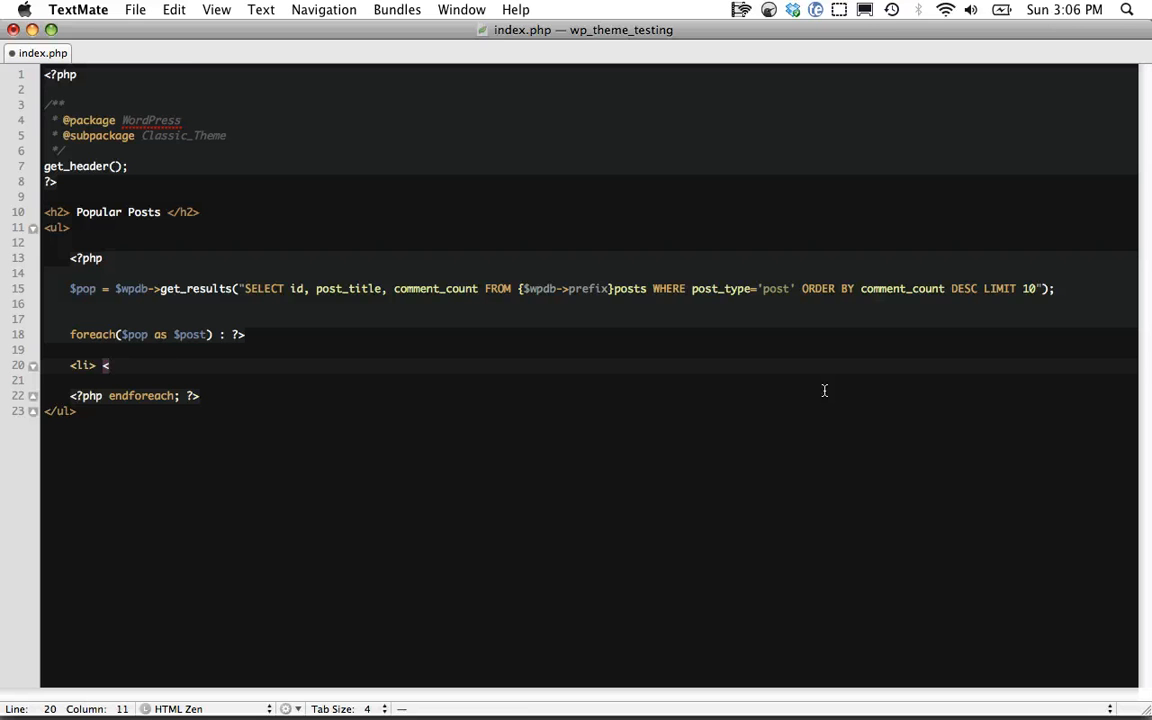
{"action": "key", "text": "Backspace"}
{"action": "type", "text": "?php echp?>"}
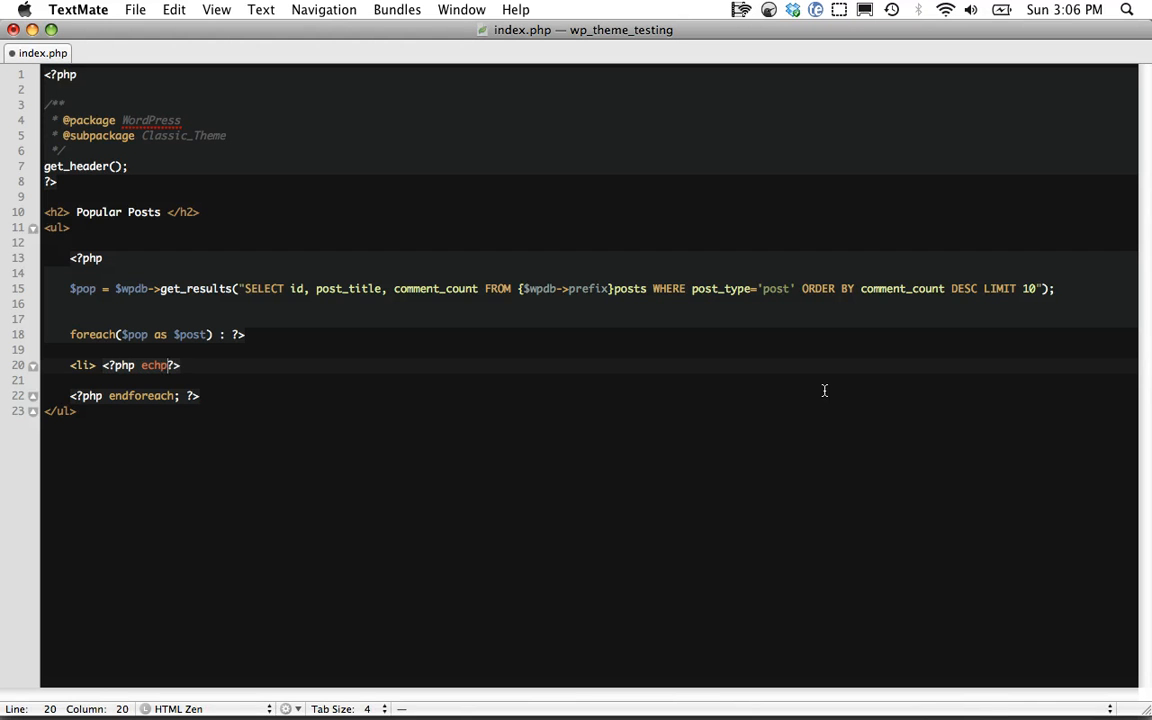
{"action": "type", "text": "$post->"}
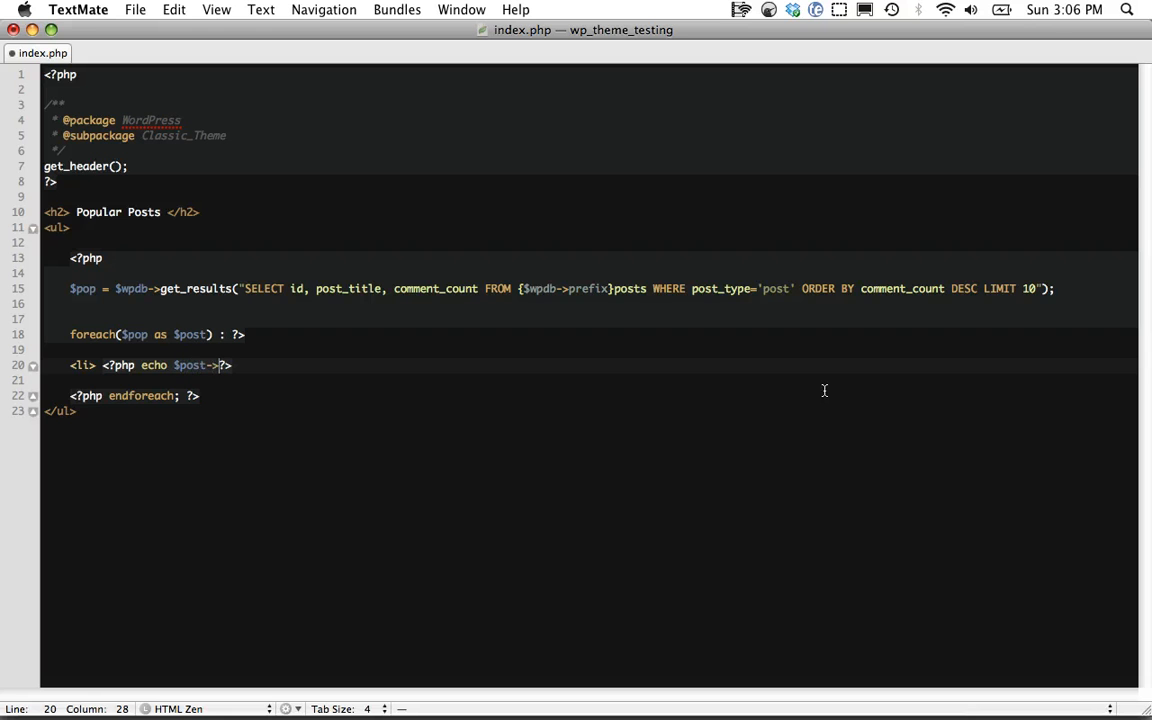
{"action": "type", "text": "po"}
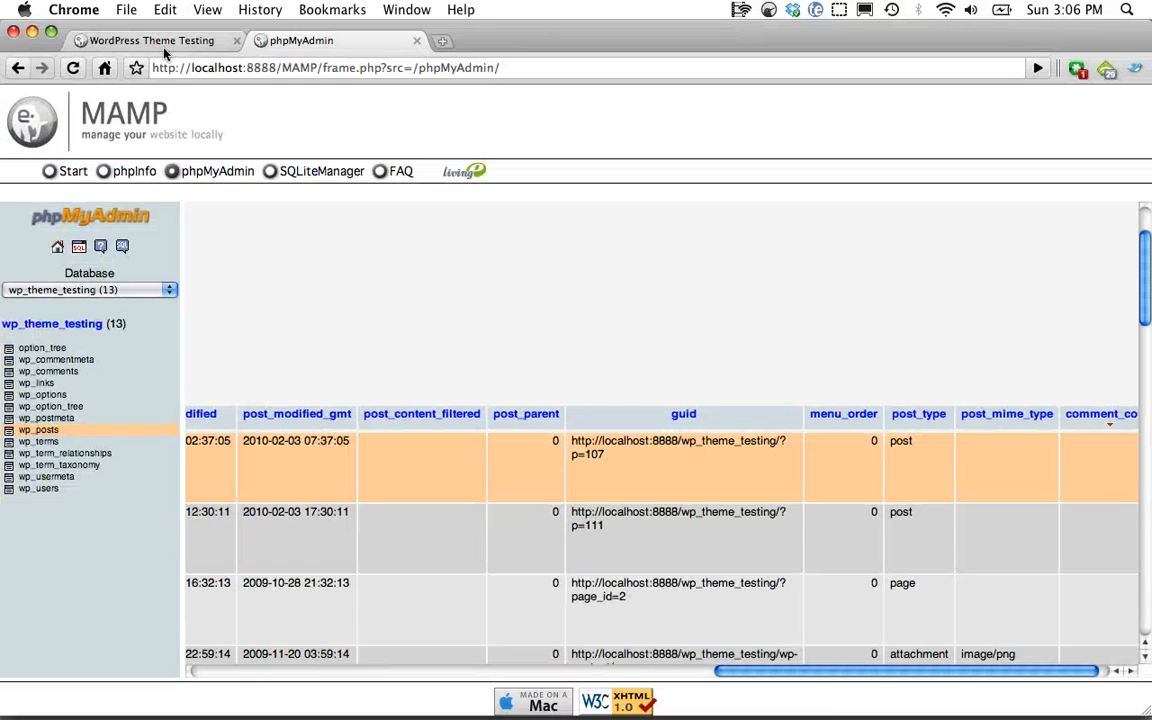
Step: Compare the site's ten popular post titles with phpMyAdmin's comment-count-sorted rows
{"action": "left_click", "coordinate": [150, 40]}
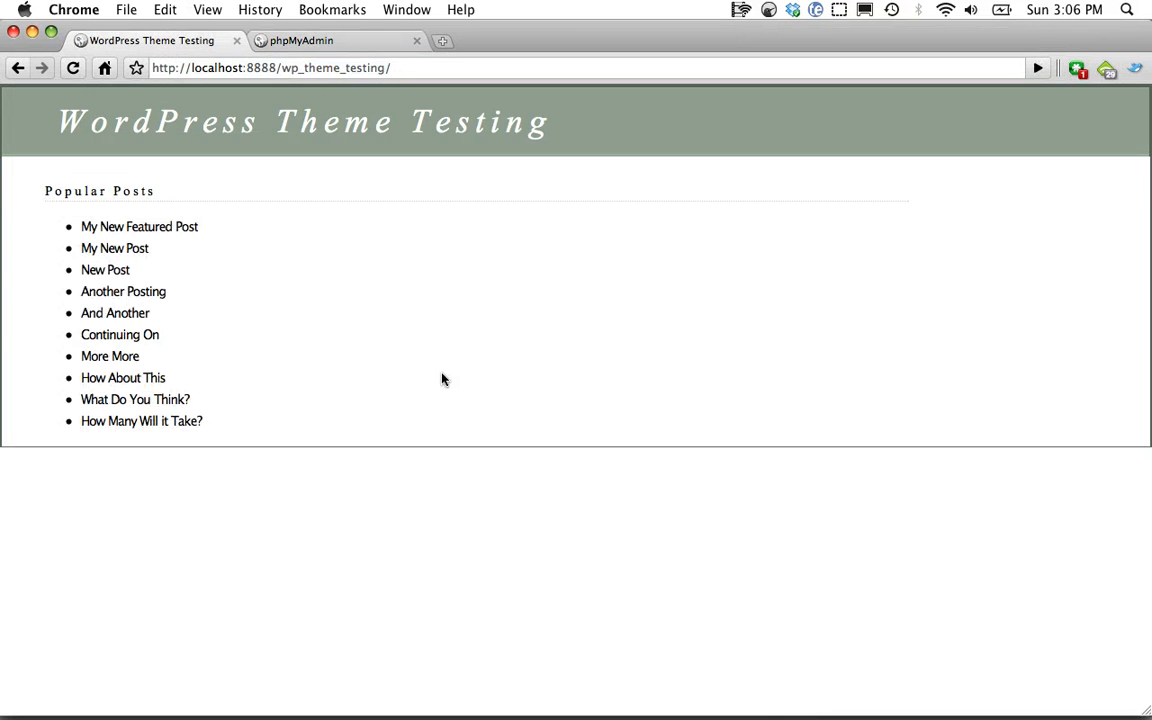
{"action": "left_click", "coordinate": [300, 40]}
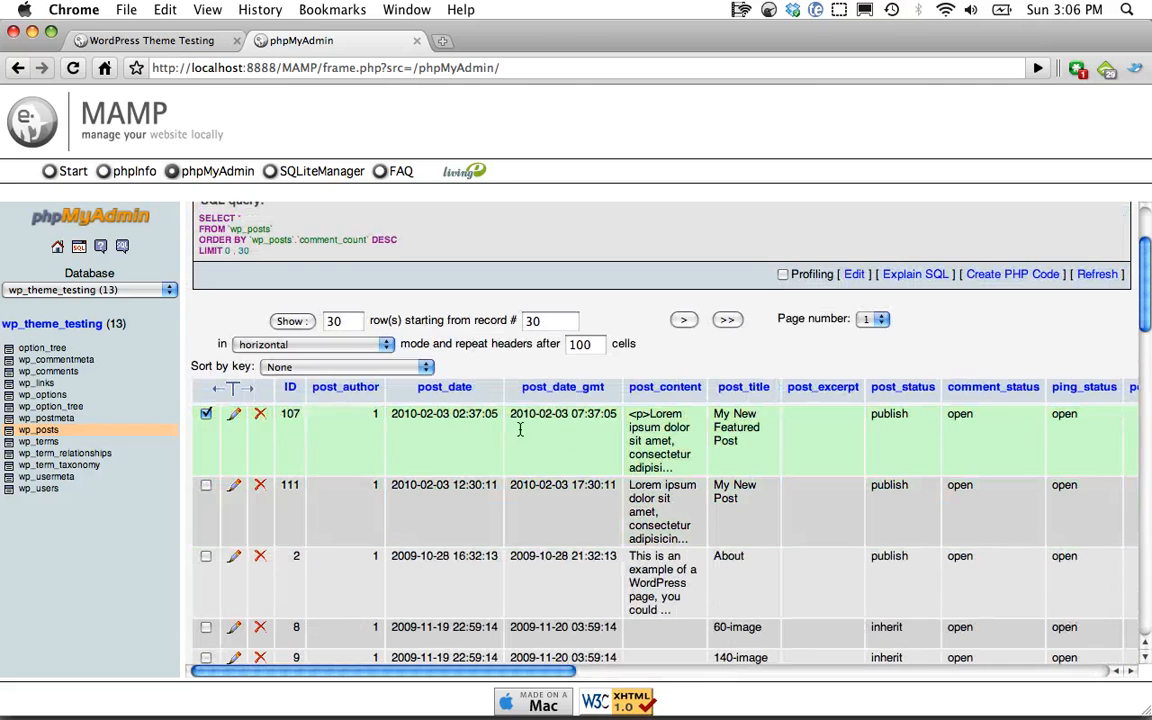
{"action": "scroll", "scroll_direction": "down", "scroll_amount": 3}
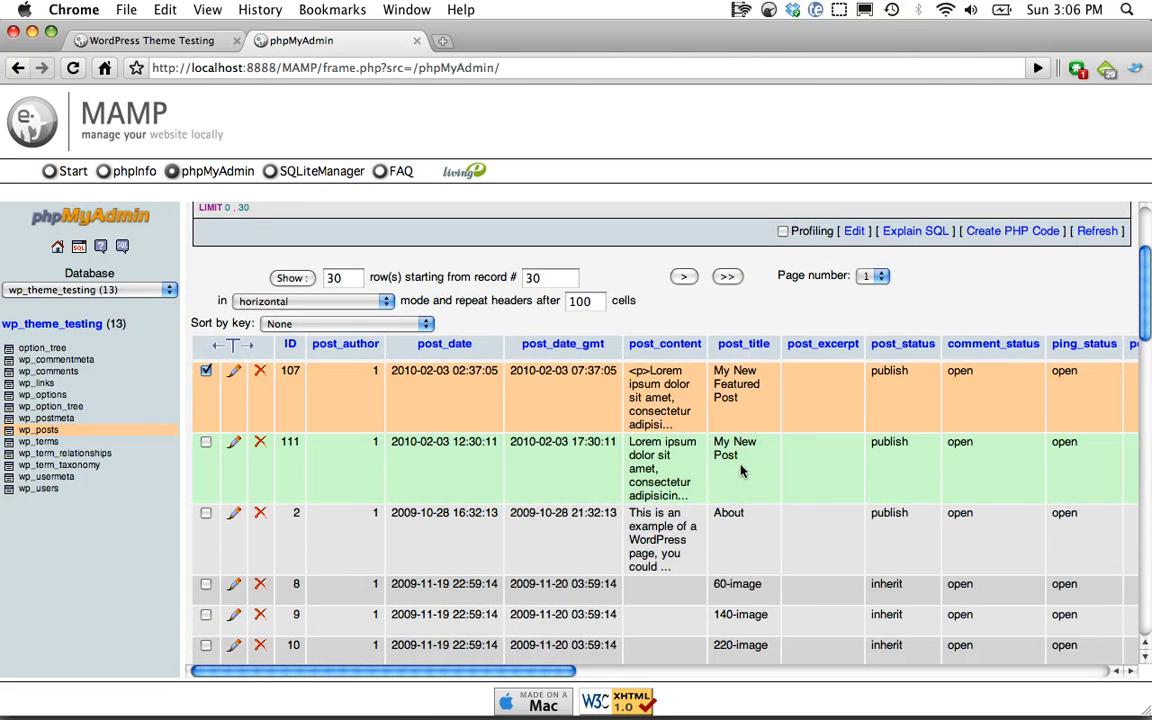
{"action": "left_click", "coordinate": [150, 40]}
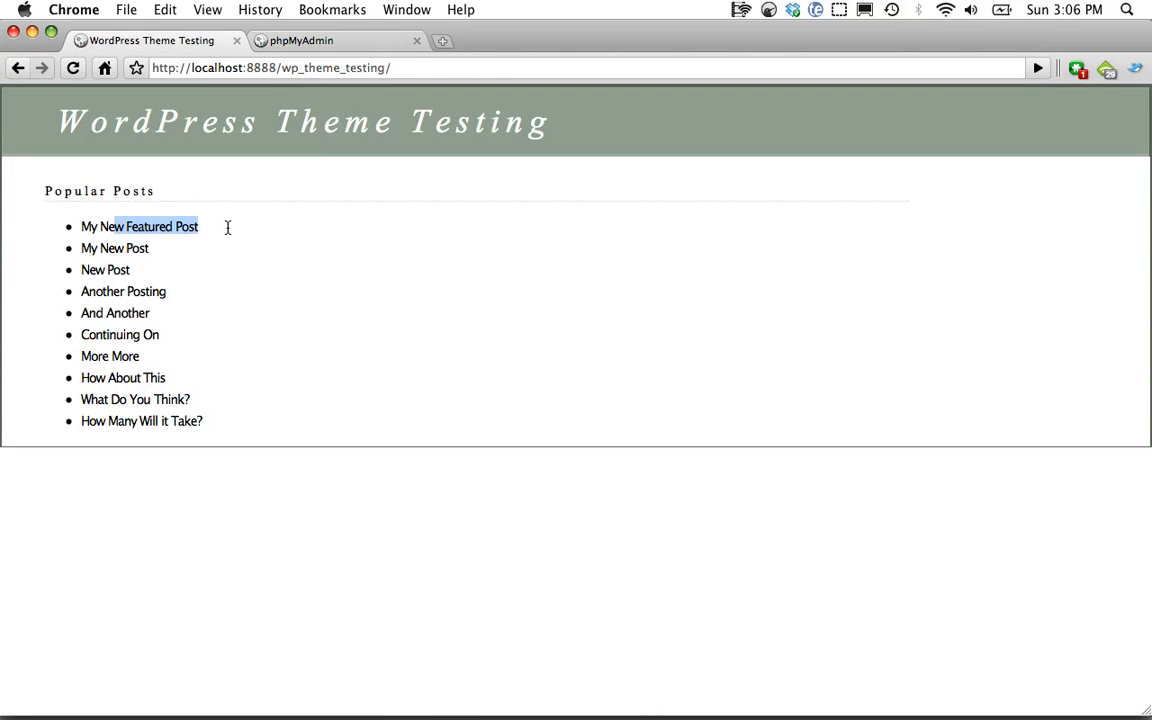